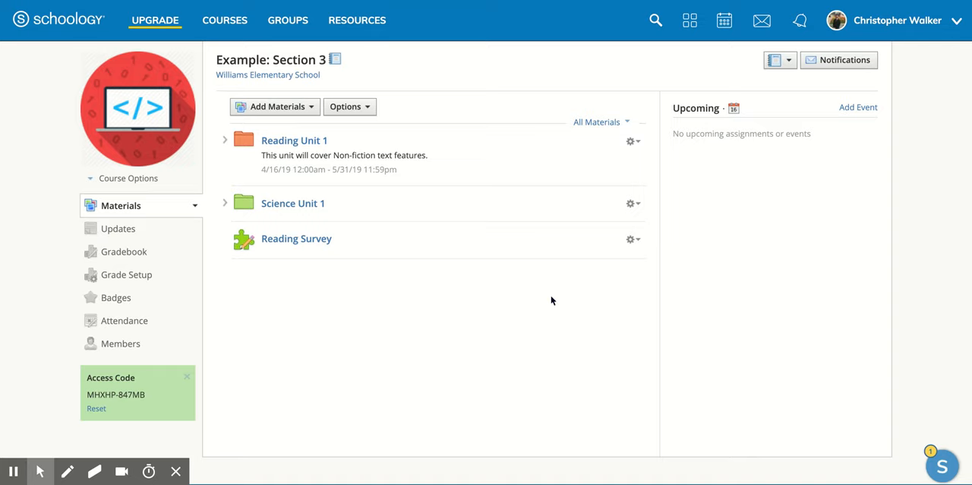
mouse_move(304, 106)
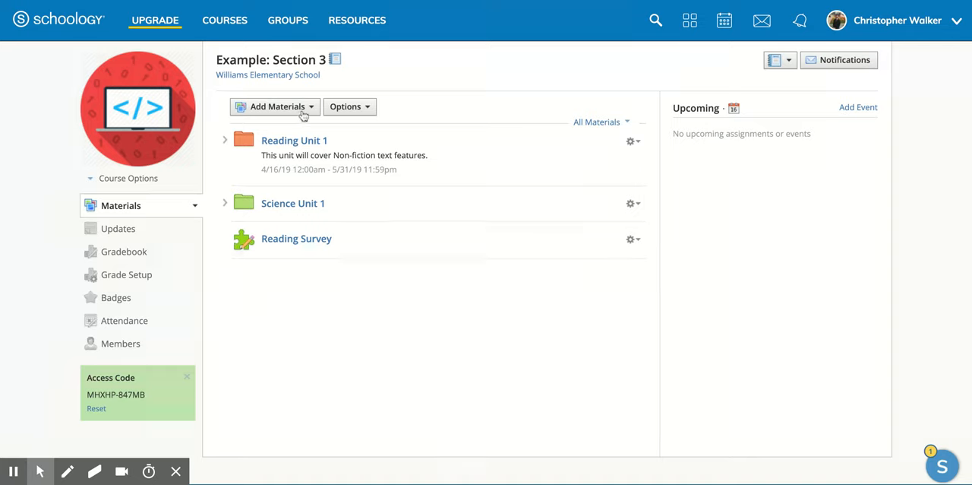
Start adding a file to Materials via Add Materials > File/Link/External Tool > File.
click(274, 107)
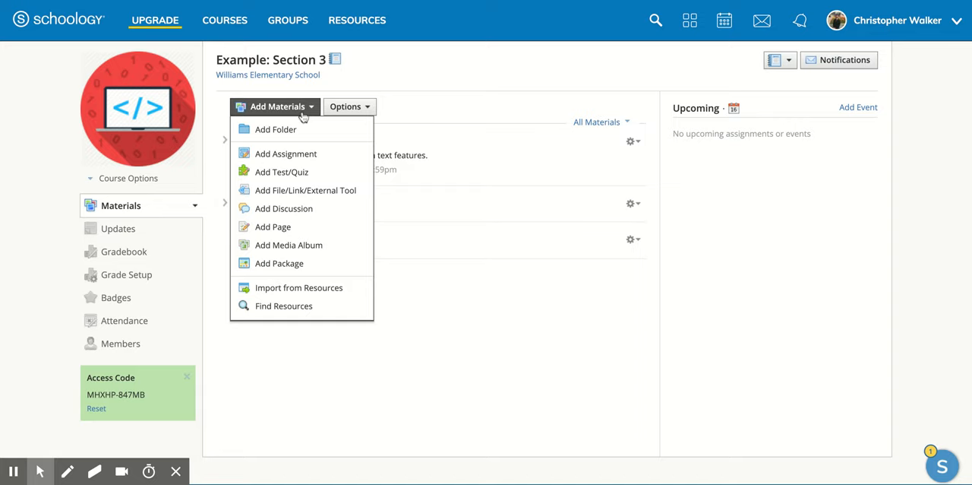
mouse_move(281, 170)
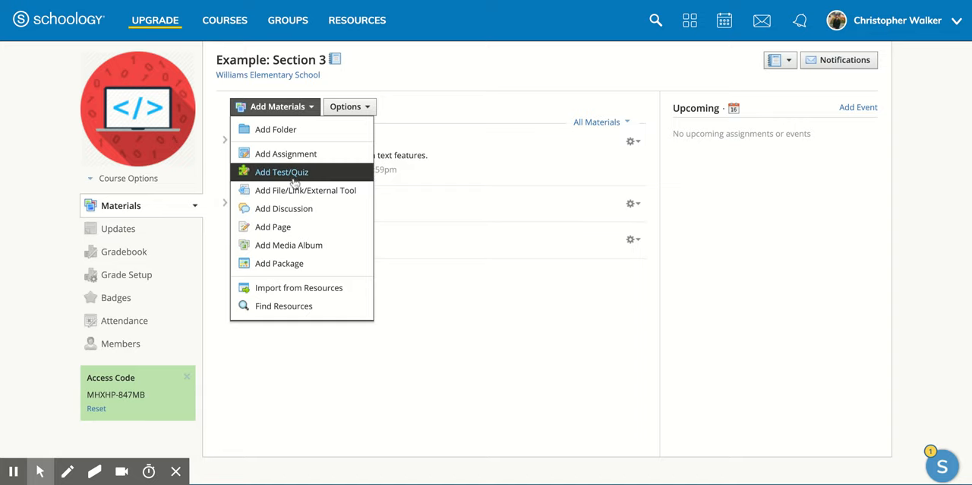
mouse_move(304, 190)
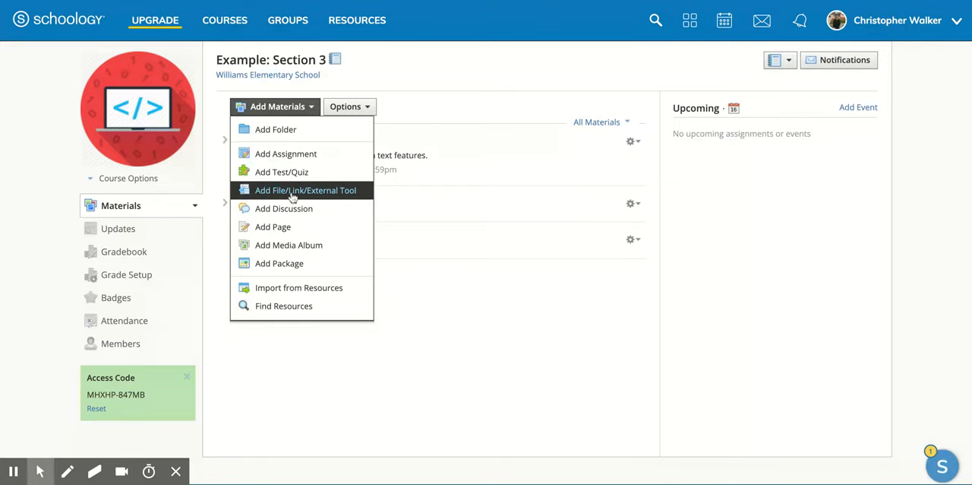
click(306, 190)
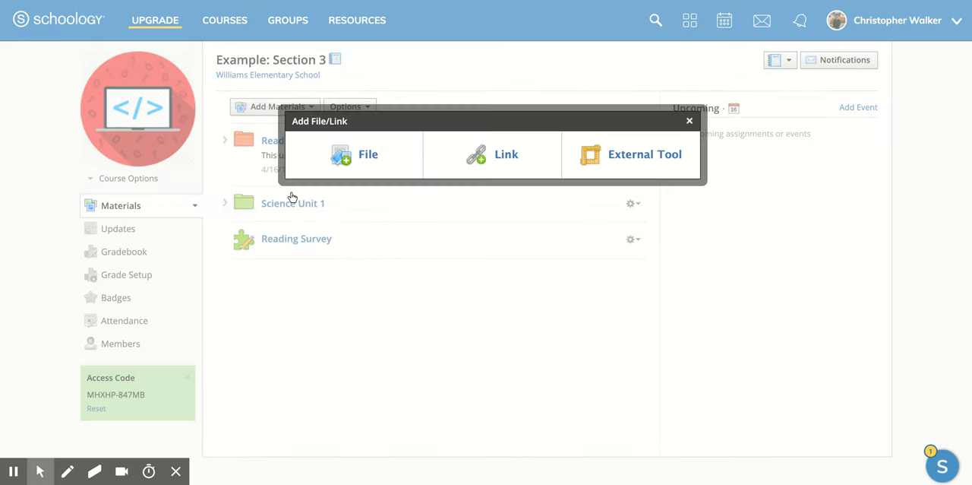
mouse_move(325, 184)
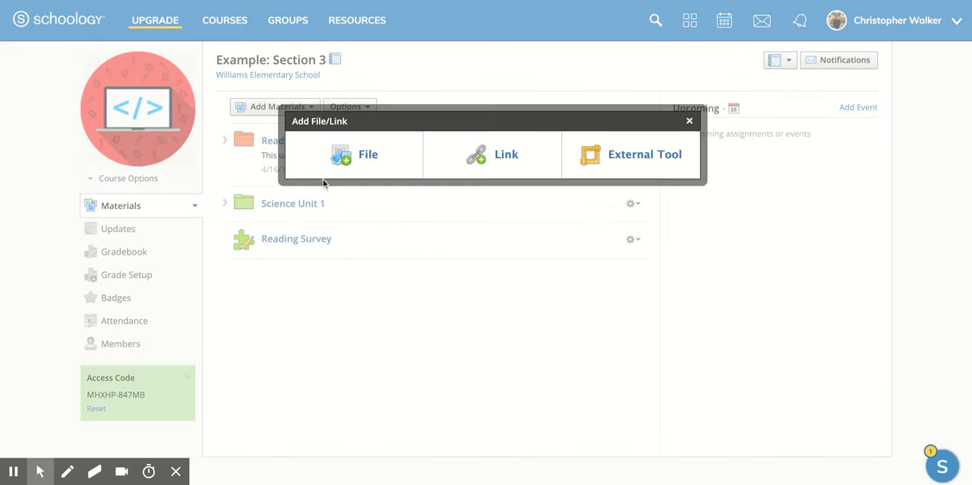
click(367, 155)
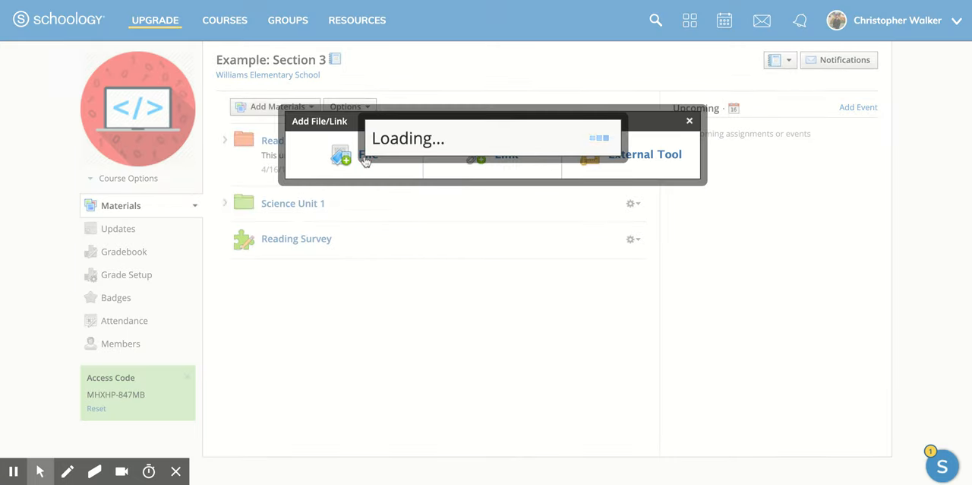
Attach the Screen Shot 2019-06-15 PNG and add it below Reading Survey in Materials.
click(353, 155)
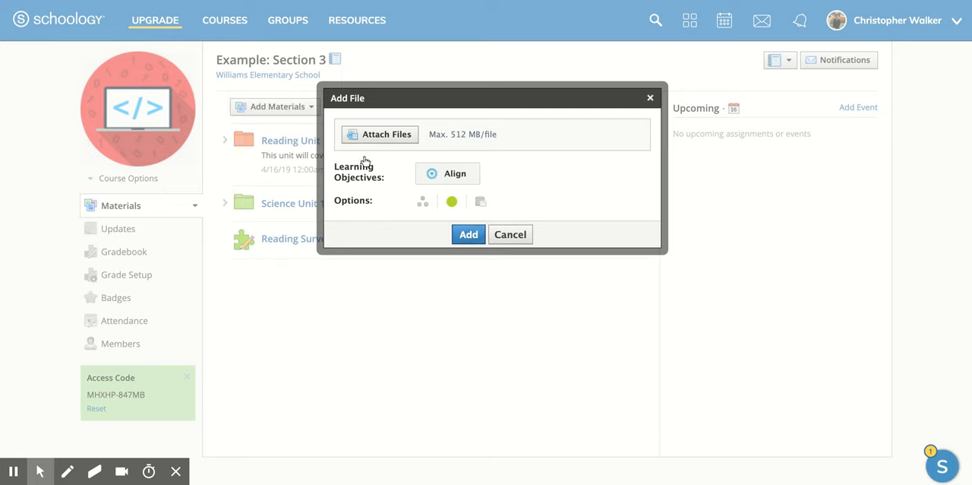
mouse_move(374, 148)
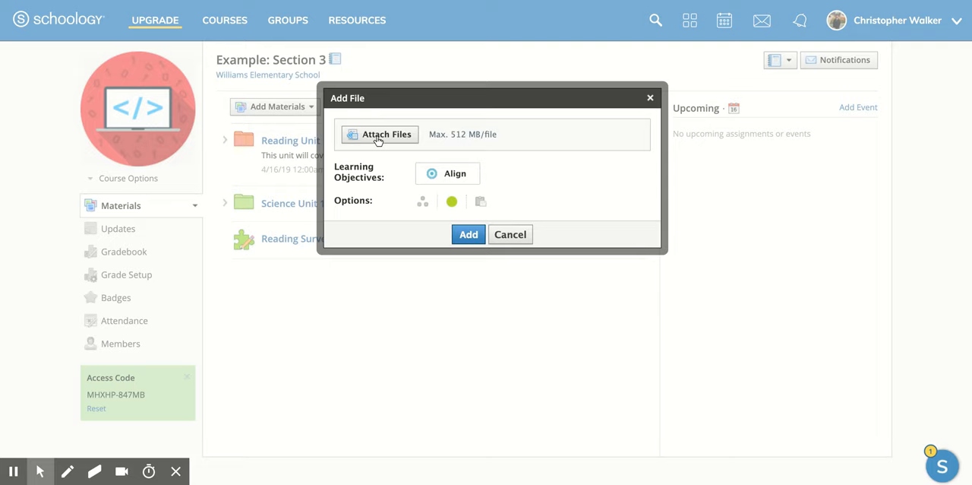
click(379, 133)
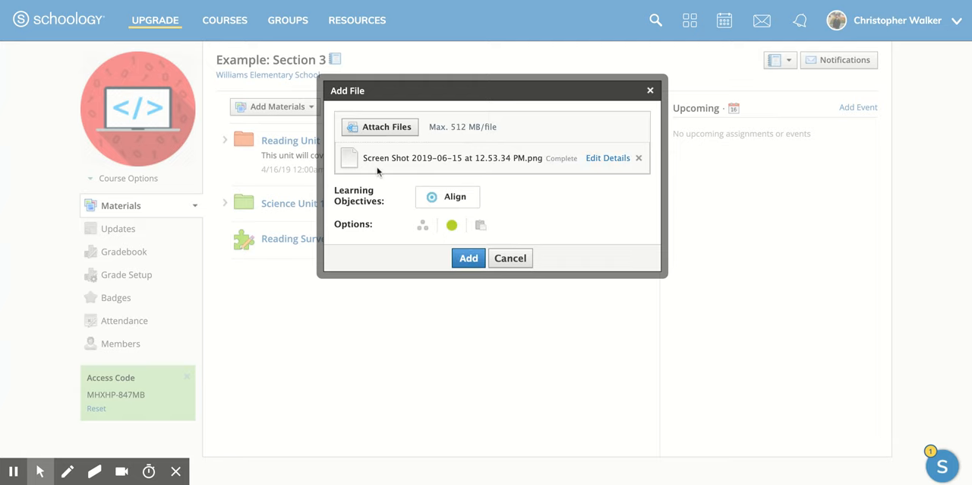
mouse_move(529, 168)
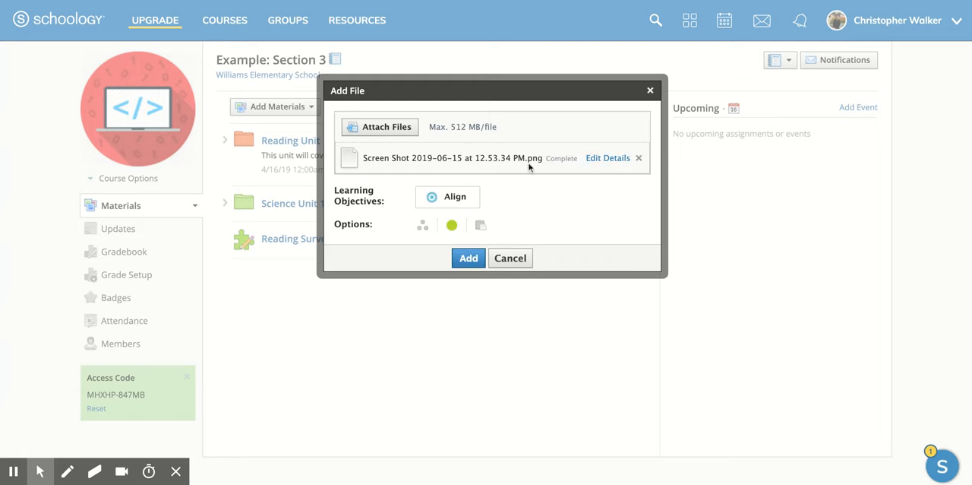
mouse_move(571, 167)
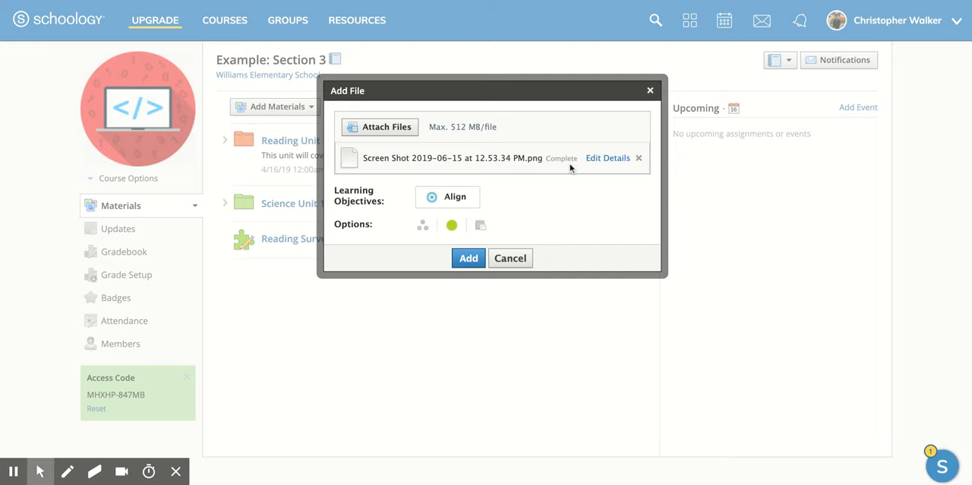
mouse_move(392, 206)
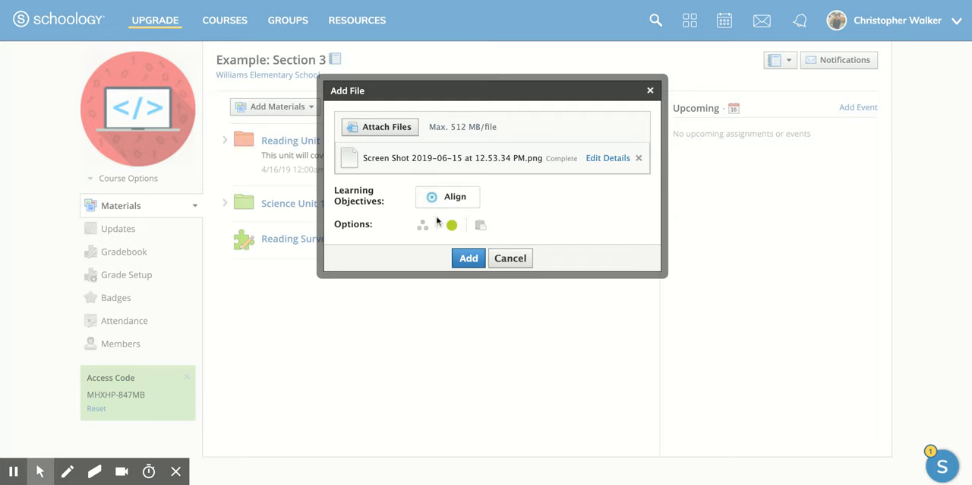
mouse_move(422, 224)
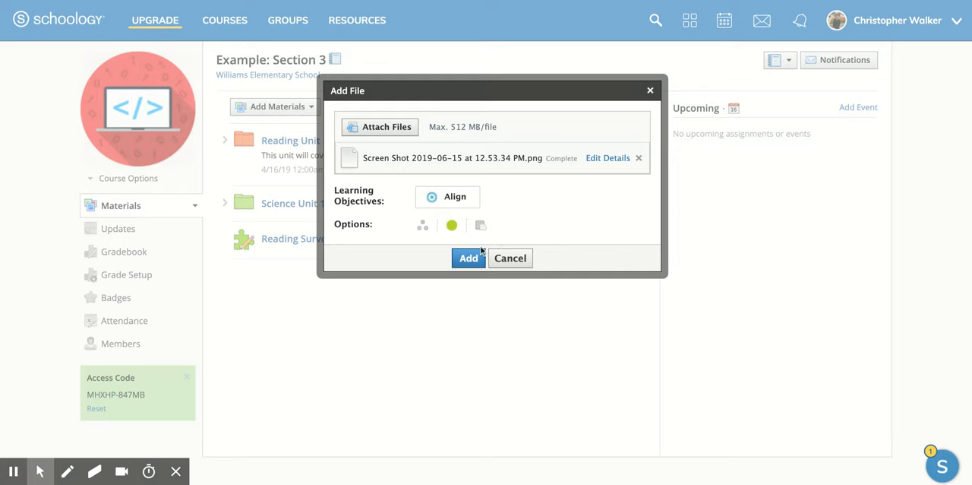
click(468, 258)
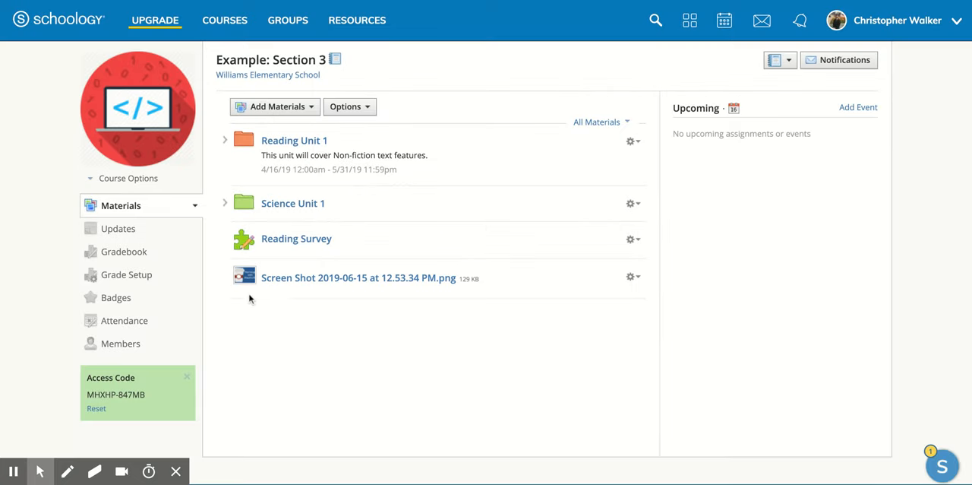
mouse_move(407, 297)
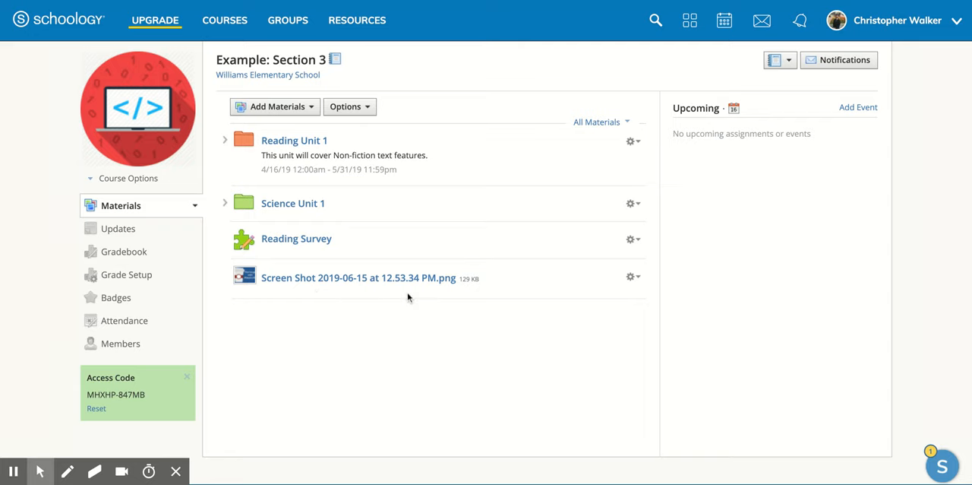